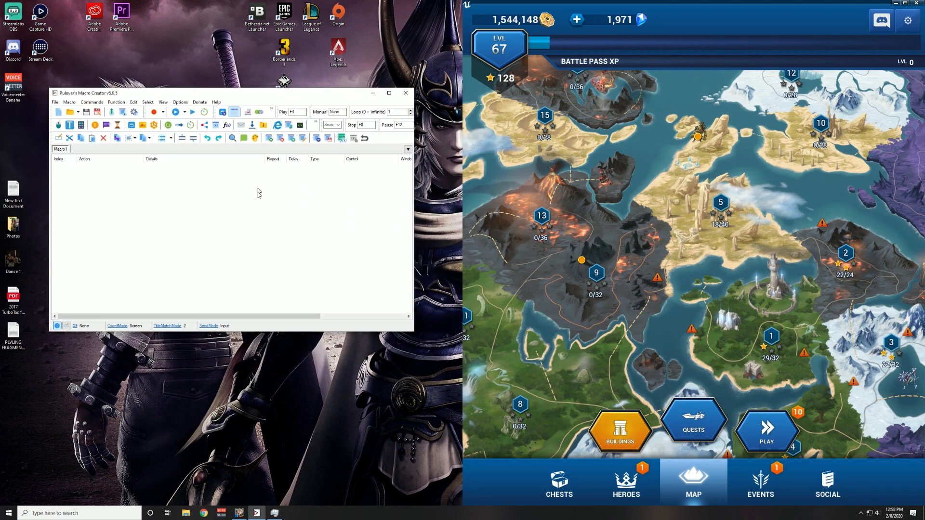
mouse_move(188, 111)
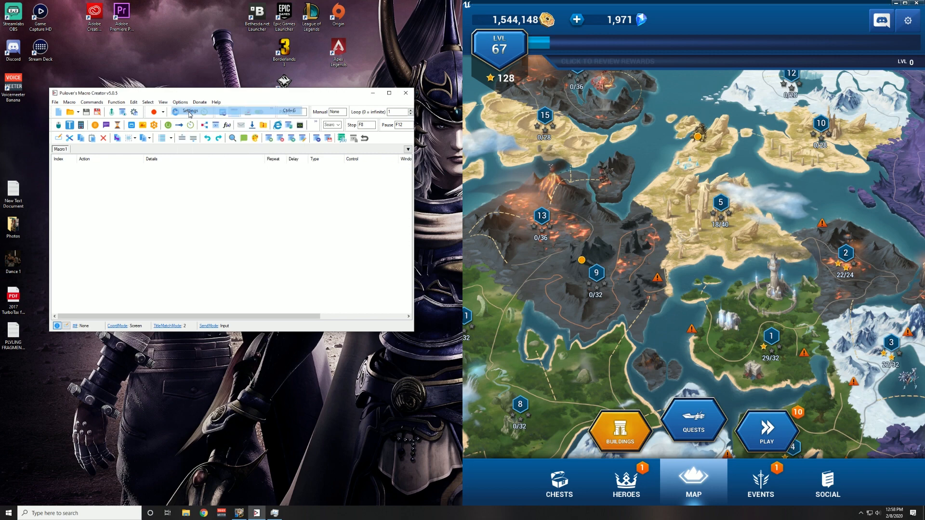
Step: Open Settings, close and reopen it, then show the Recording options
click(189, 111)
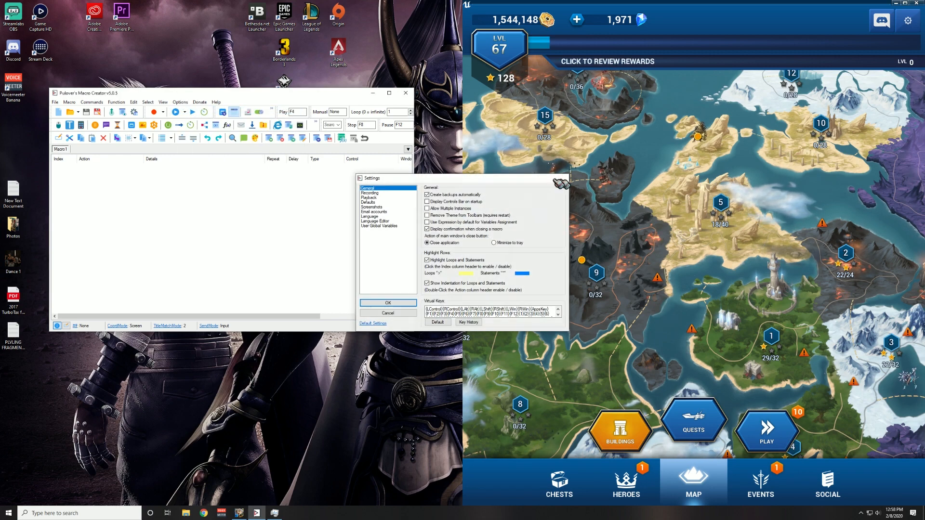
click(180, 101)
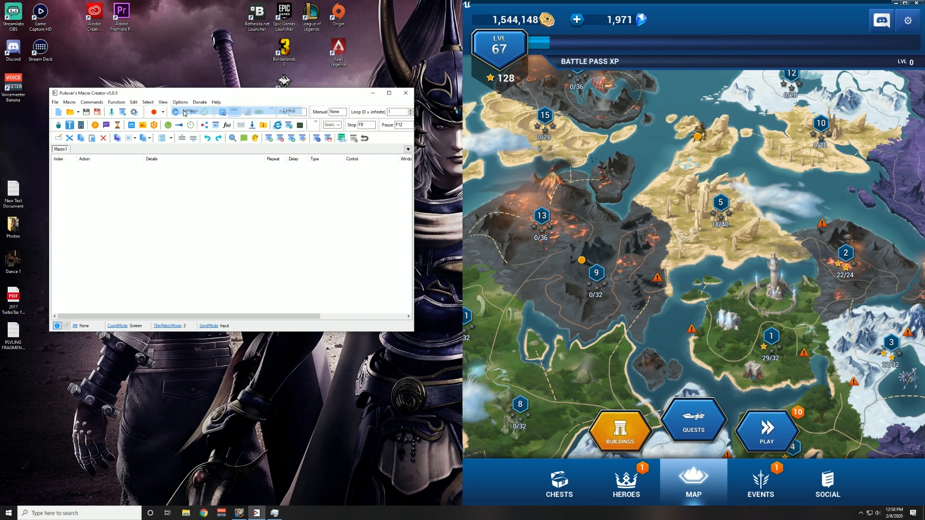
click(180, 101)
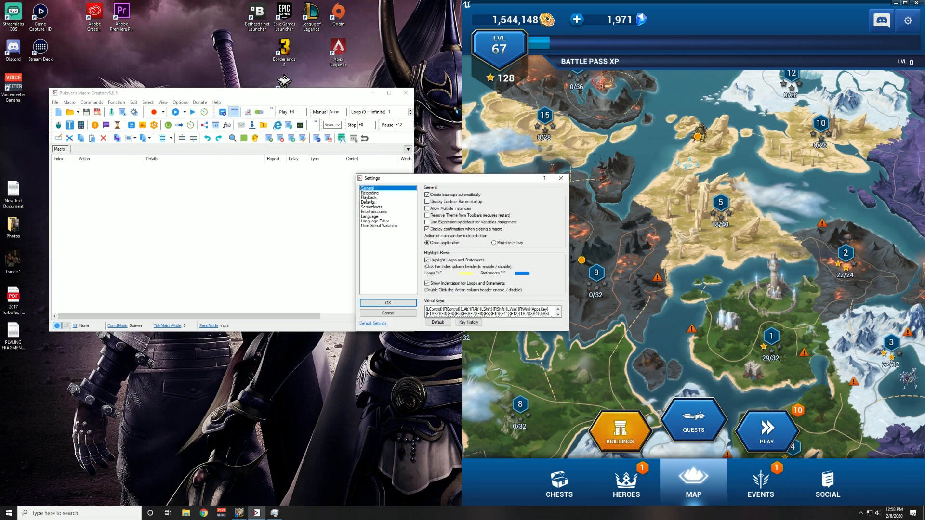
click(368, 193)
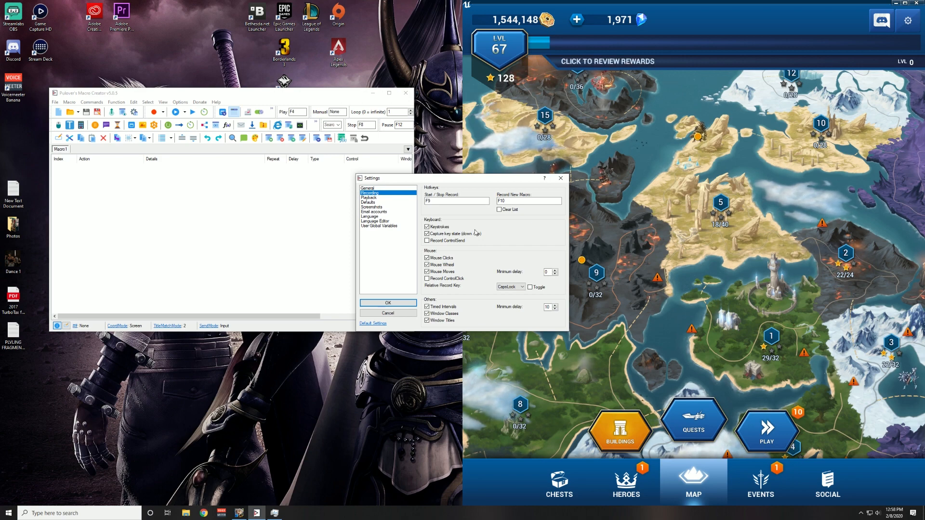
Step: Browse the Playback and Defaults pages and set Mouse Coordinates to Screen
click(427, 233)
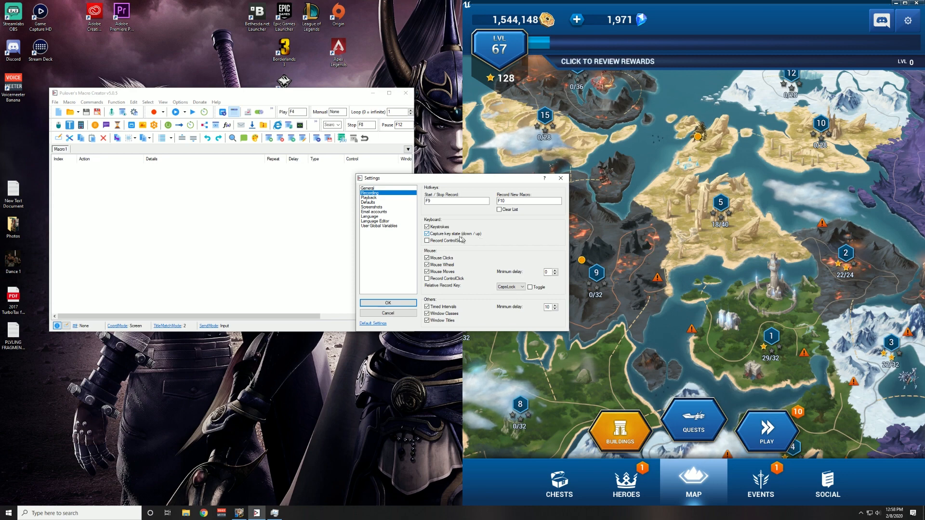
click(368, 196)
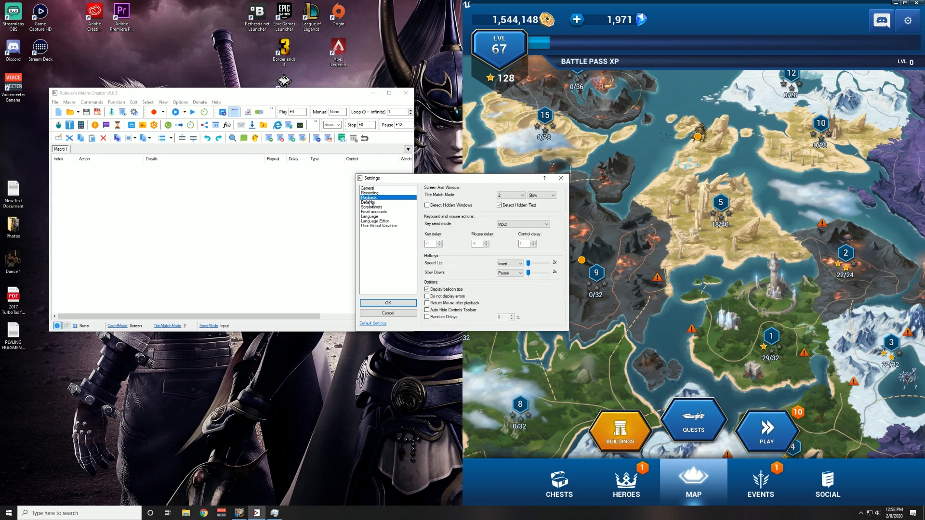
click(368, 201)
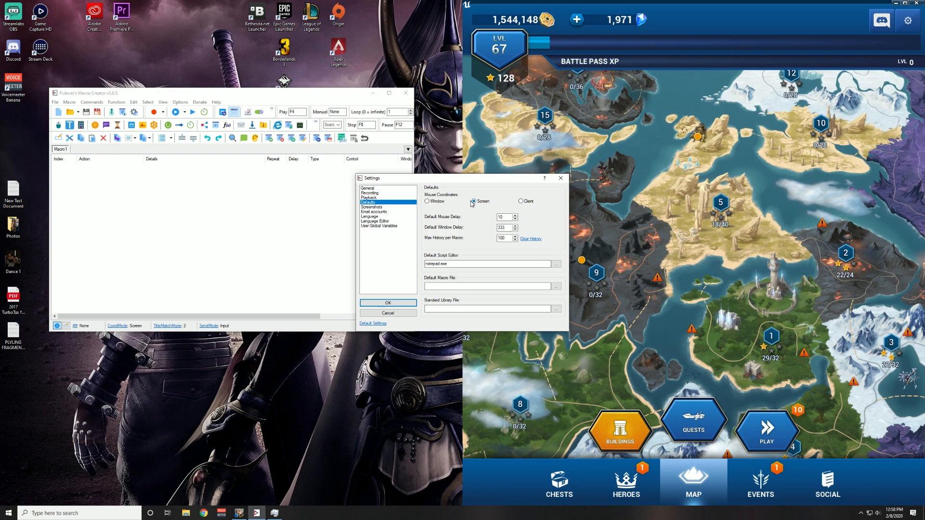
mouse_move(474, 203)
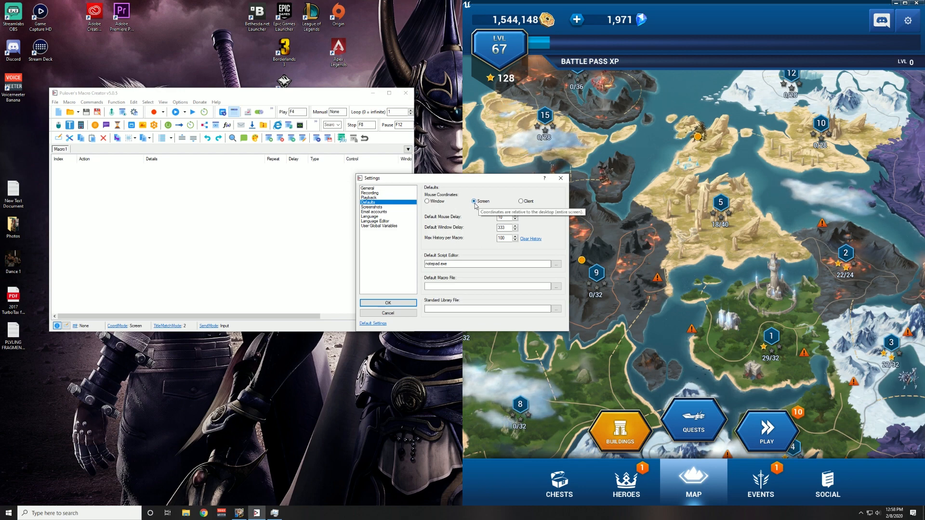
mouse_move(475, 207)
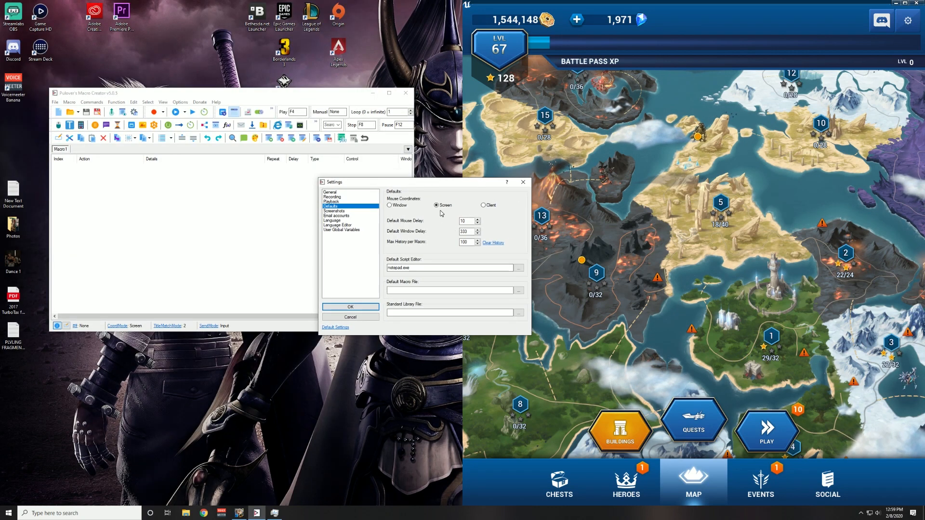
mouse_move(437, 206)
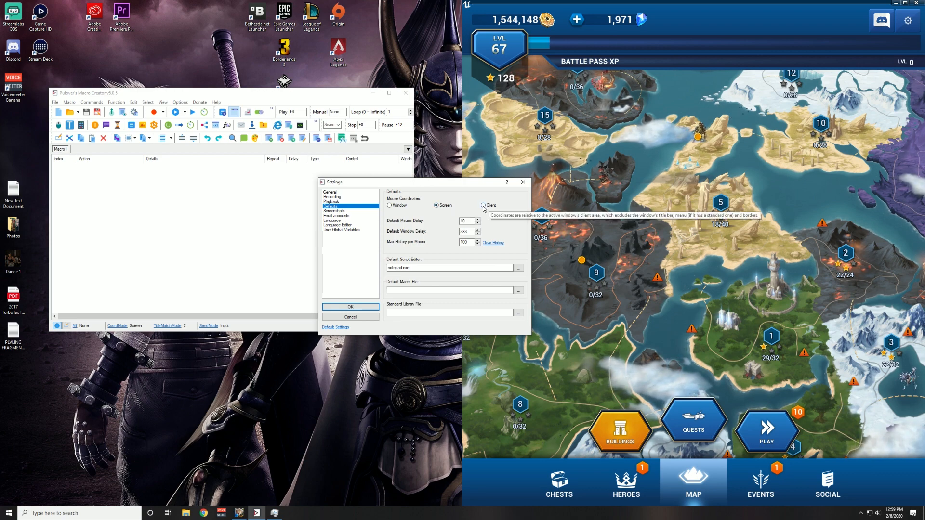
mouse_move(415, 266)
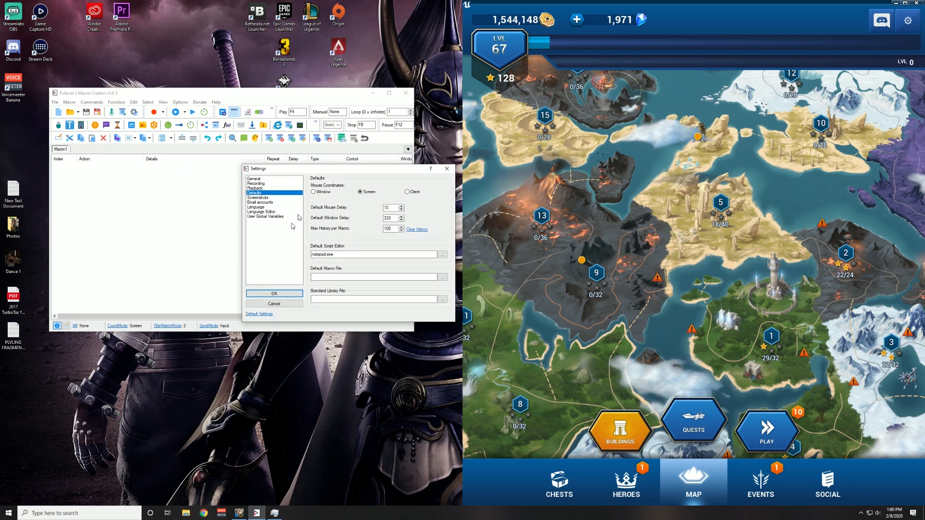
mouse_move(361, 192)
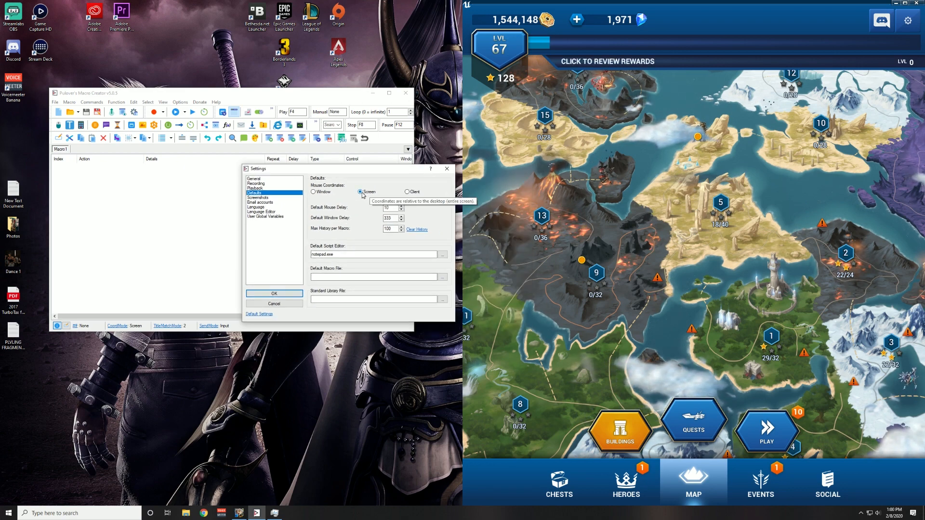
click(273, 293)
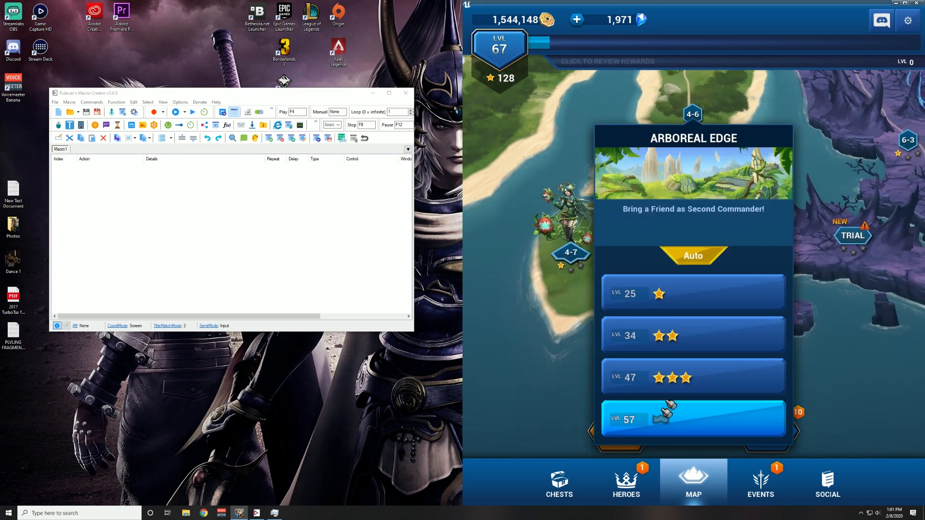
Step: Start Arboreal Edge at LVL 57 and let the battle finish
click(693, 419)
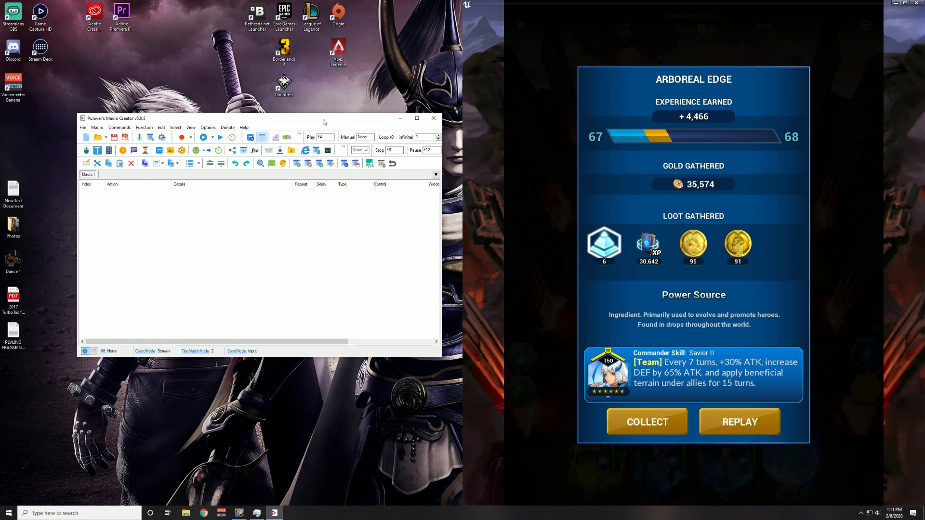
mouse_move(205, 124)
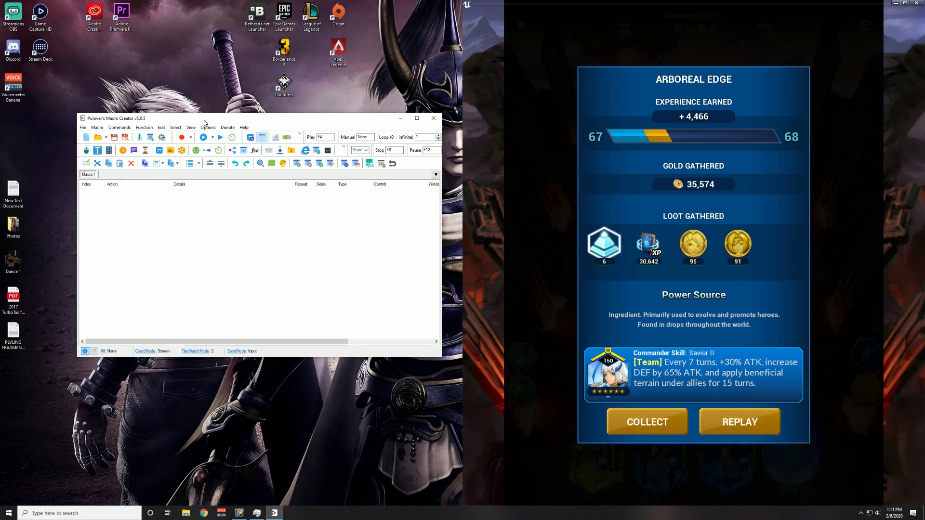
Step: Move the Macro Creator window aside and replay Arboreal Edge to its results screen
drag(260, 118, 328, 117)
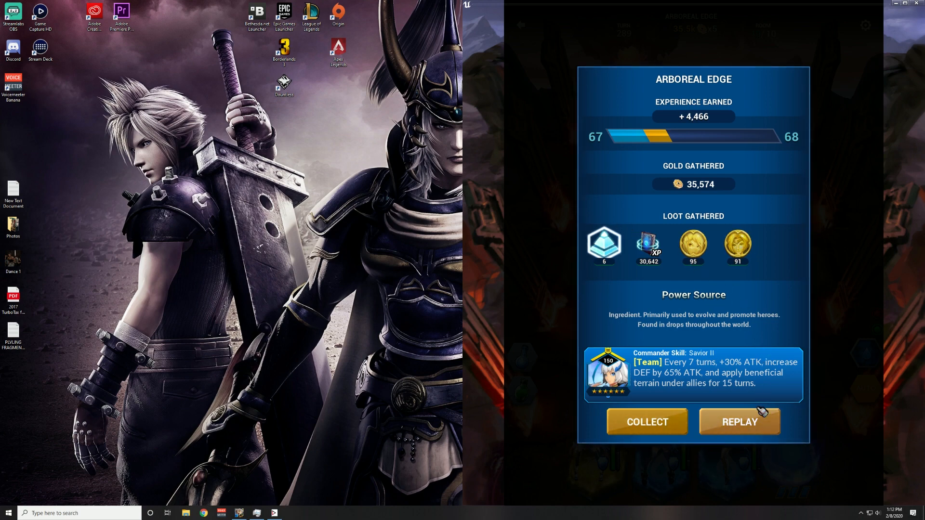
mouse_move(758, 425)
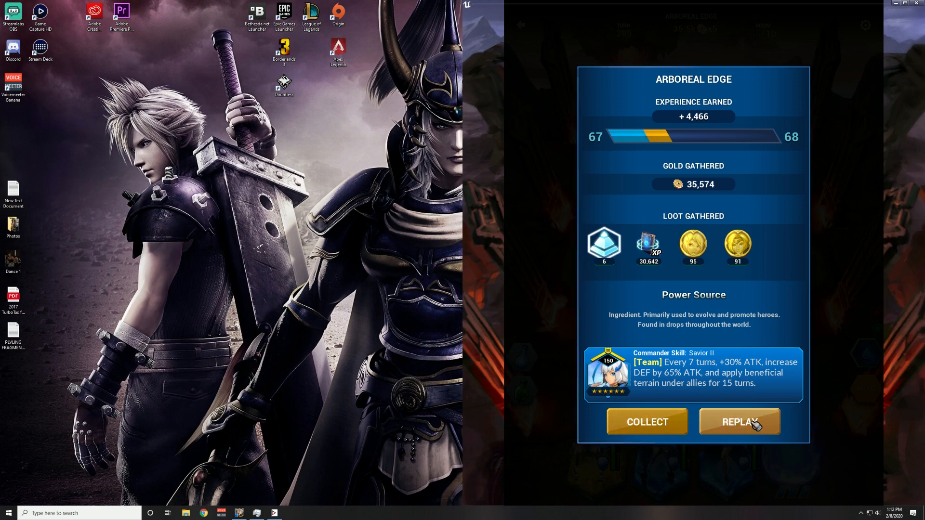
click(739, 421)
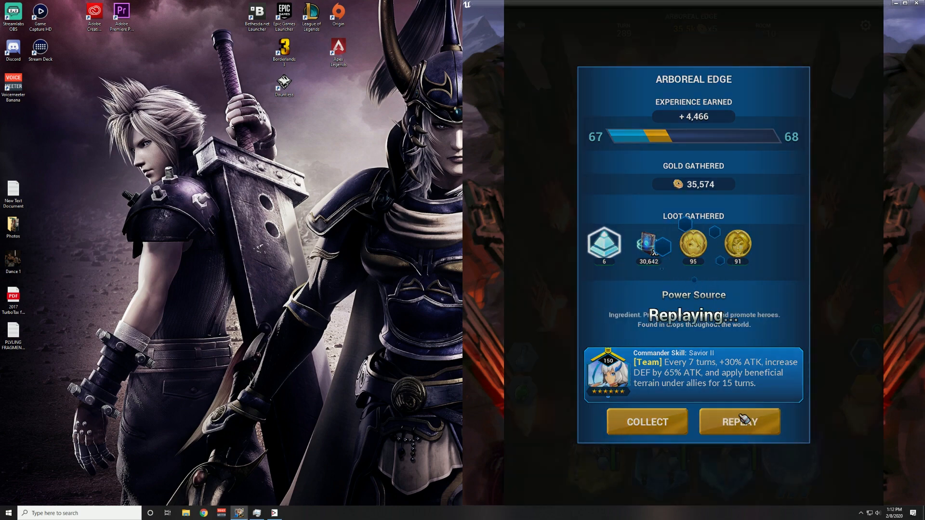
click(739, 421)
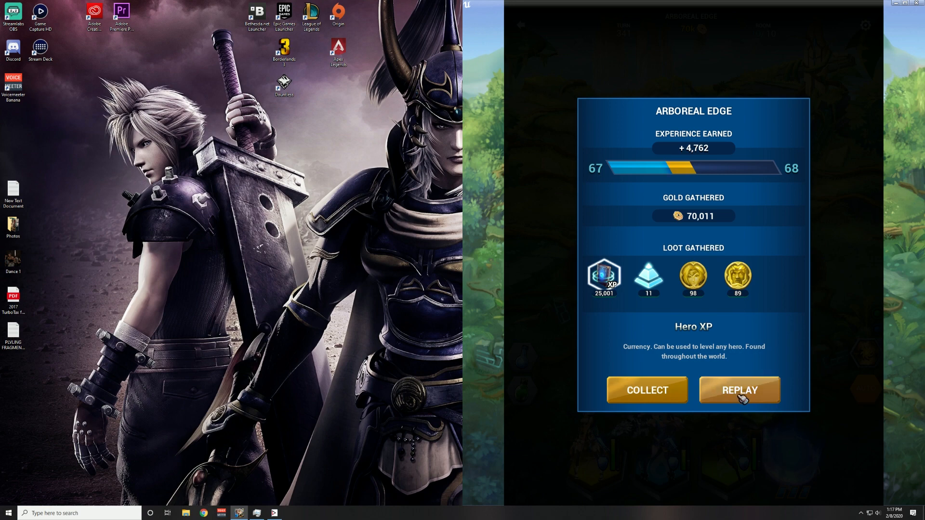
Step: Click REPLAY on the results screen to begin another Arboreal Edge battle
click(739, 390)
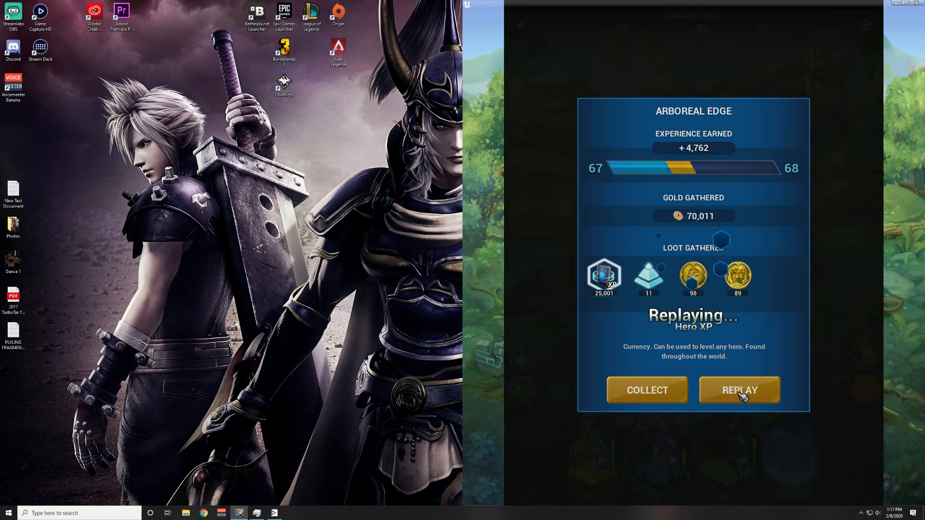
click(740, 390)
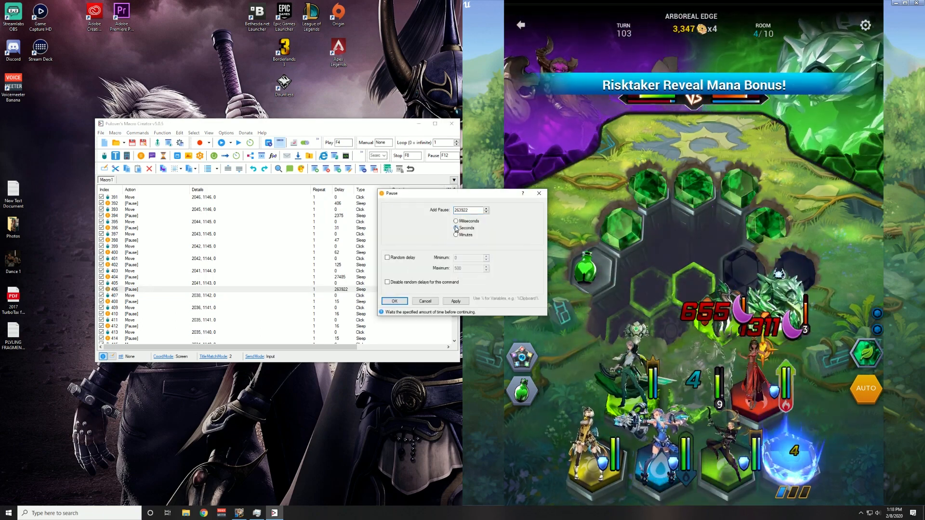
Step: Set the 263922 pause to Milliseconds, confirm, and right-click a macro step
click(456, 221)
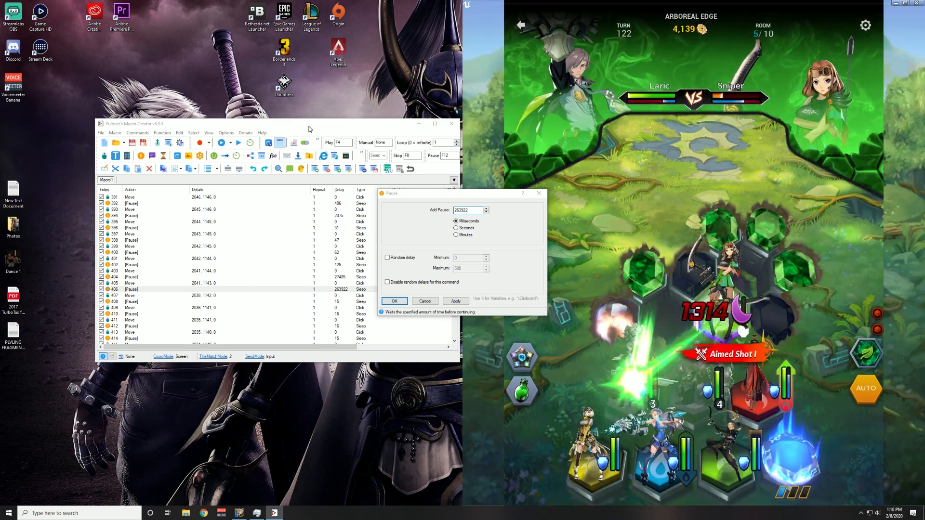
click(394, 301)
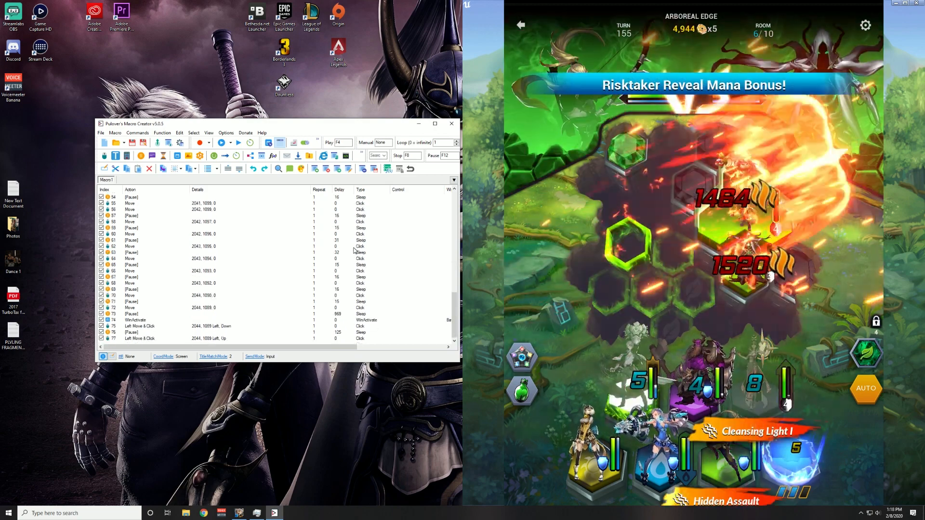
right_click(135, 320)
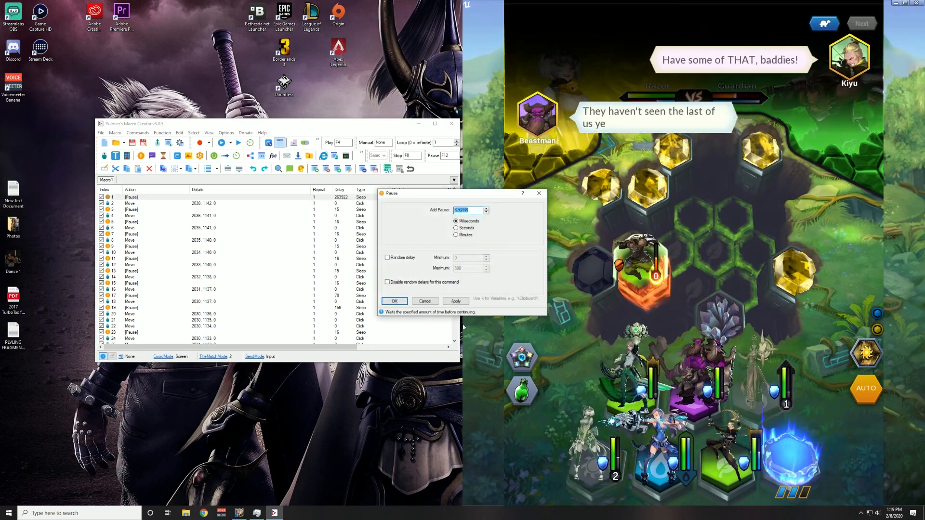
Step: Confirm row 1's pause at 263922 milliseconds
click(393, 301)
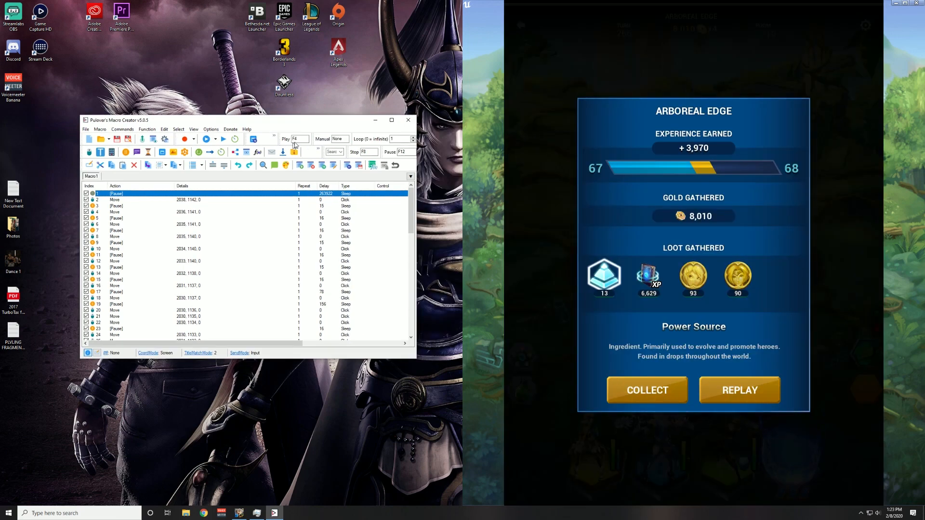
mouse_move(300, 143)
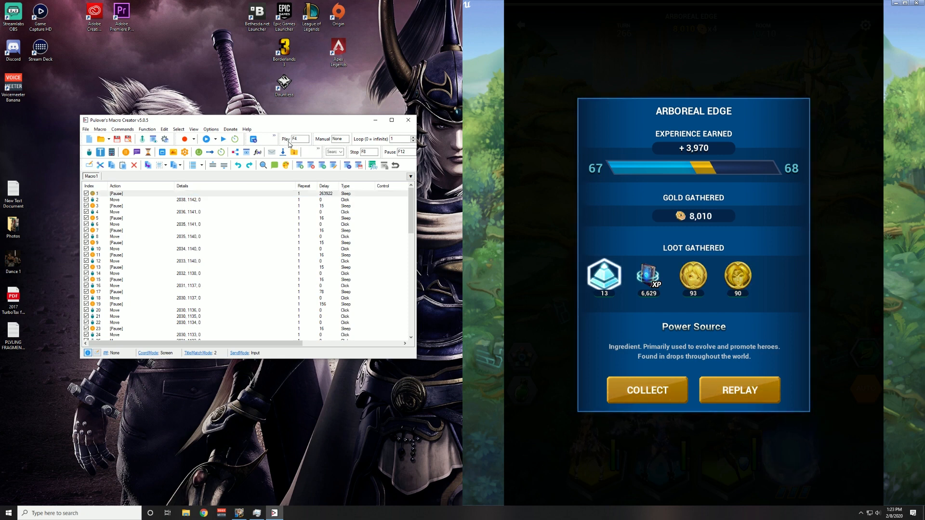
mouse_move(295, 142)
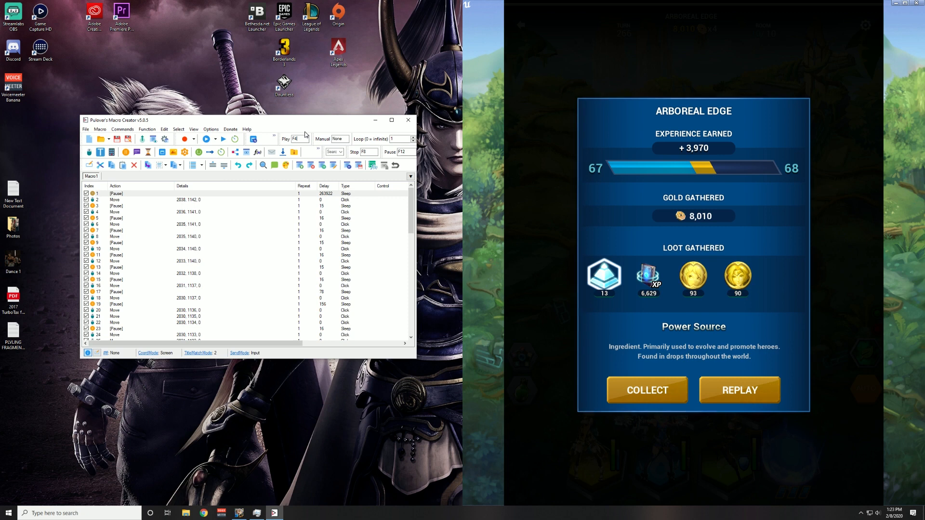
mouse_move(368, 138)
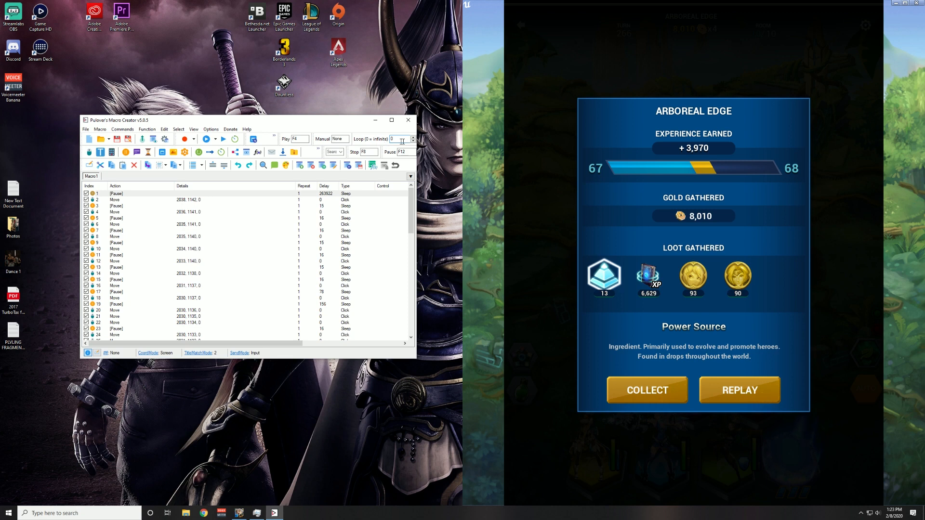
mouse_move(404, 140)
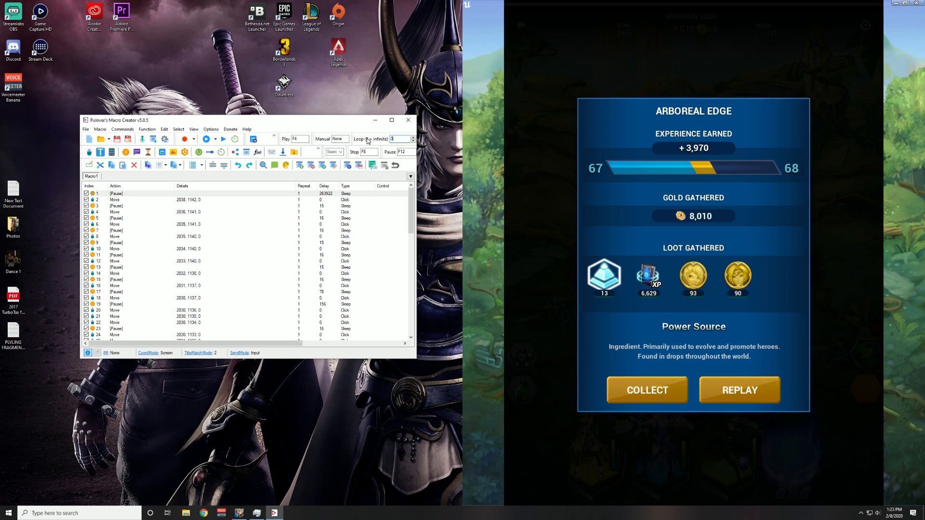
mouse_move(291, 124)
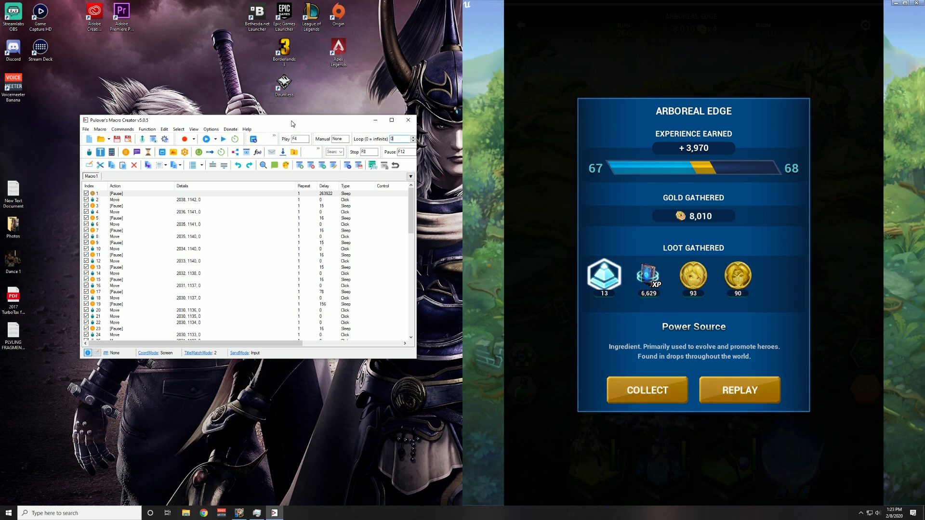